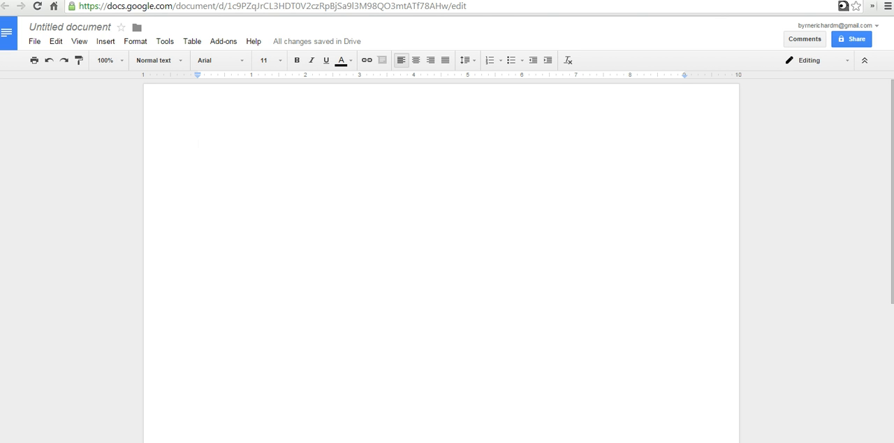
# Type 'The rain in Spain falls mostly' into the empty document
pyautogui.click(198, 142)
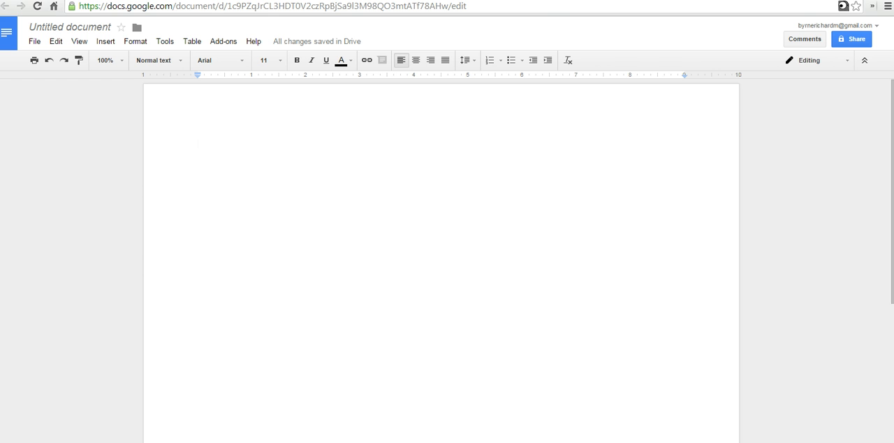
pyautogui.write('The')
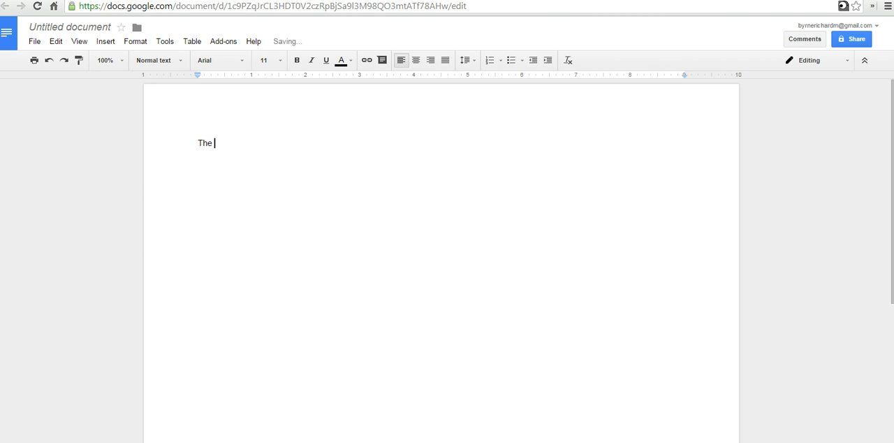
pyautogui.write('rain in Sp')
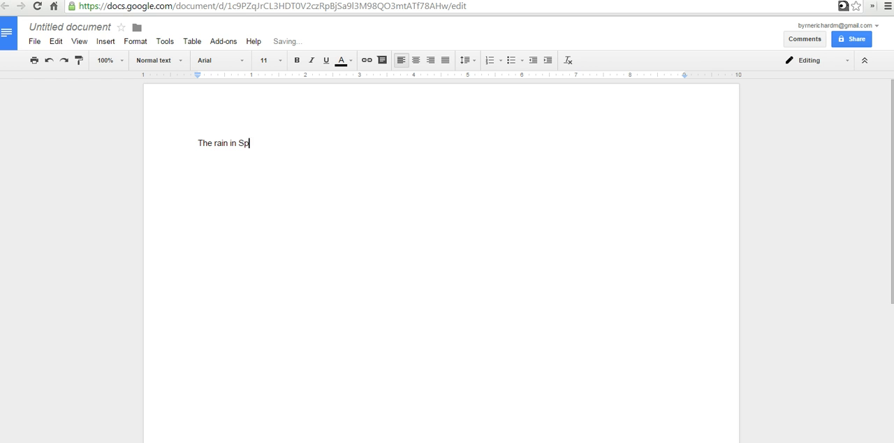
pyautogui.write('ain falls')
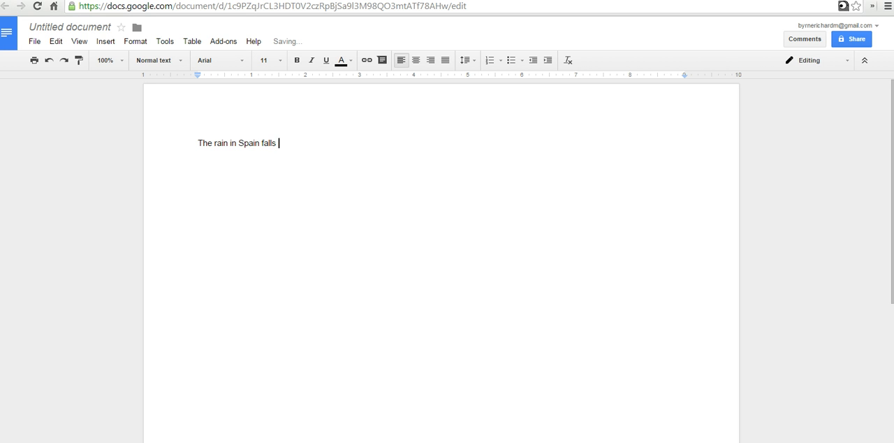
pyautogui.write('mostly....')
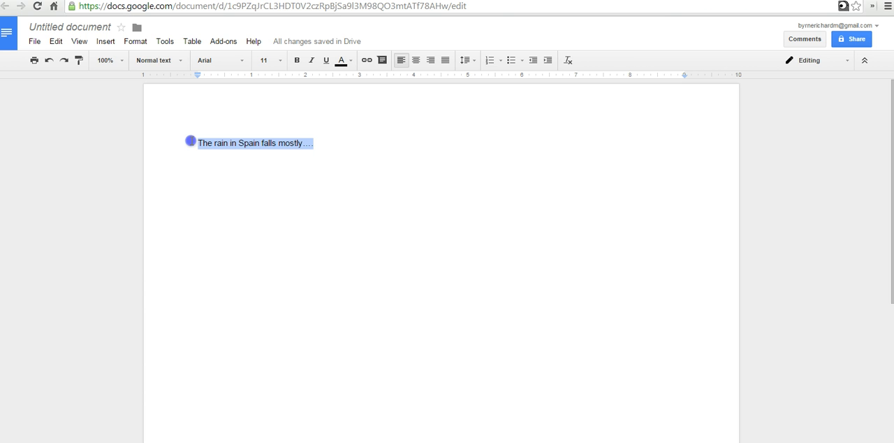
# Apply strikethrough to 'The rain in Spain falls mostly' from the Format menu
pyautogui.click(130, 41)
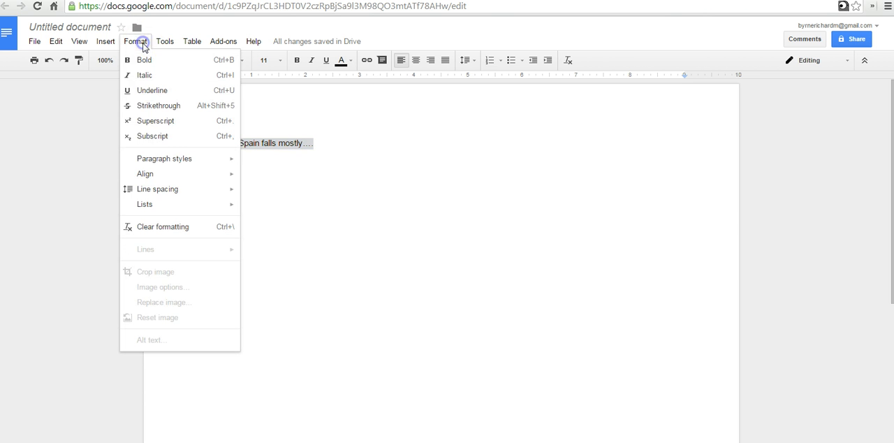
pyautogui.moveTo(160, 109)
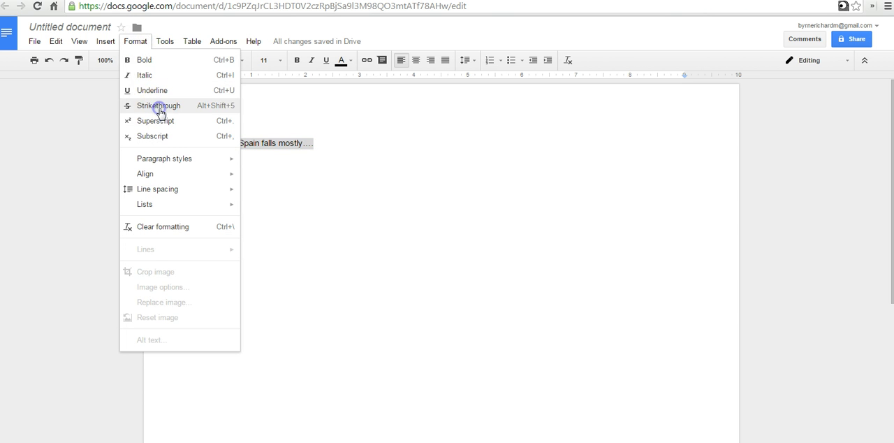
pyautogui.click(159, 106)
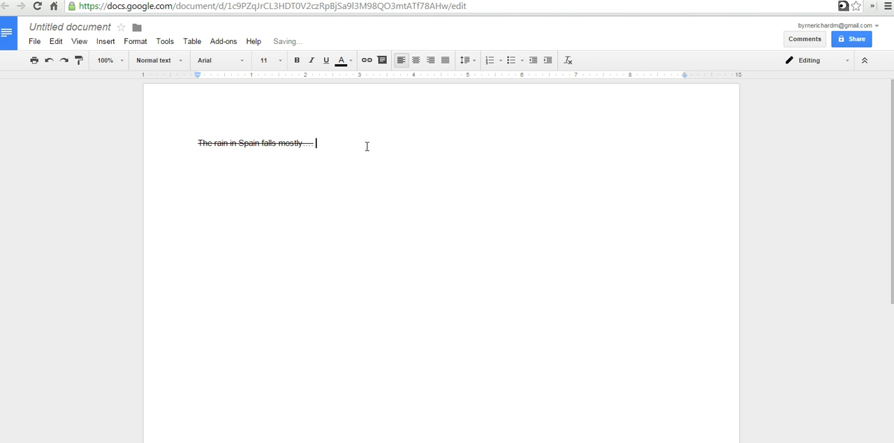
# Type 'on the plain' after the struck-through sentence
pyautogui.write('on the pl')
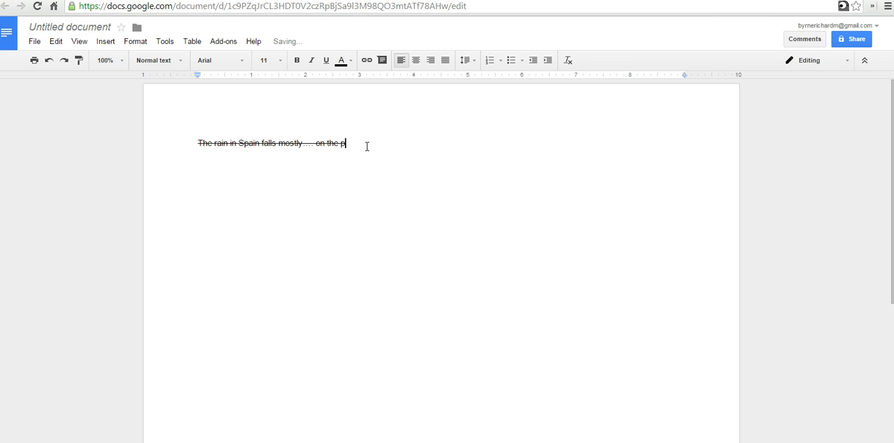
pyautogui.write('ain')
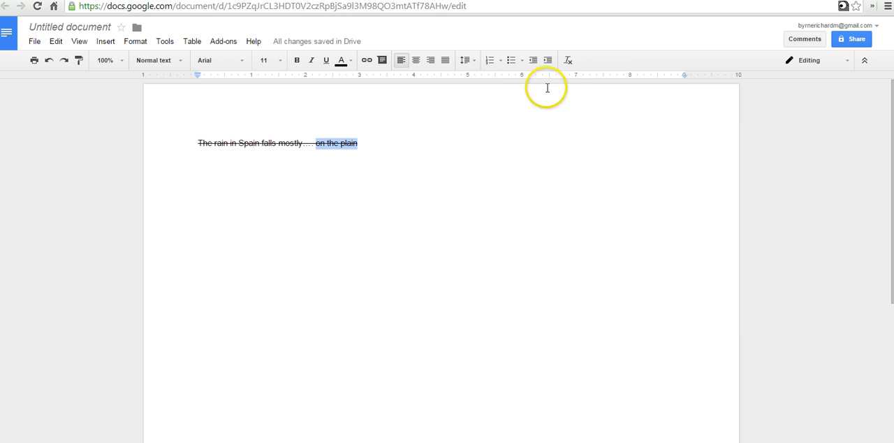
# Clear the formatting on 'on the plain' using the toolbar's Clear formatting button
pyautogui.click(568, 58)
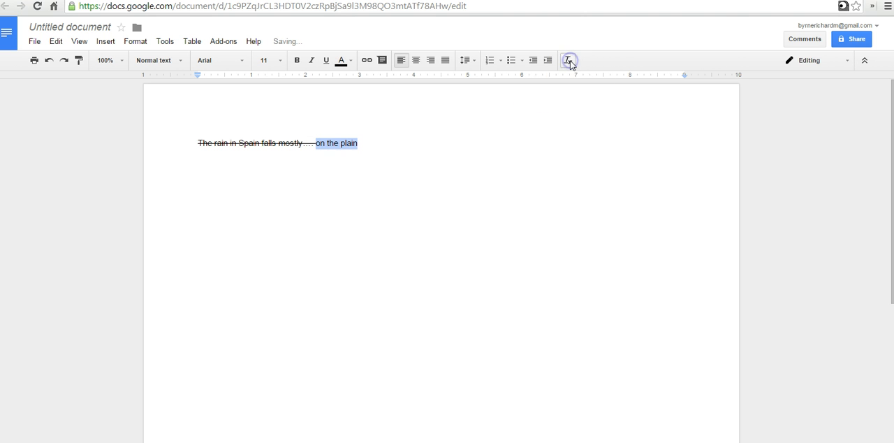
pyautogui.click(569, 59)
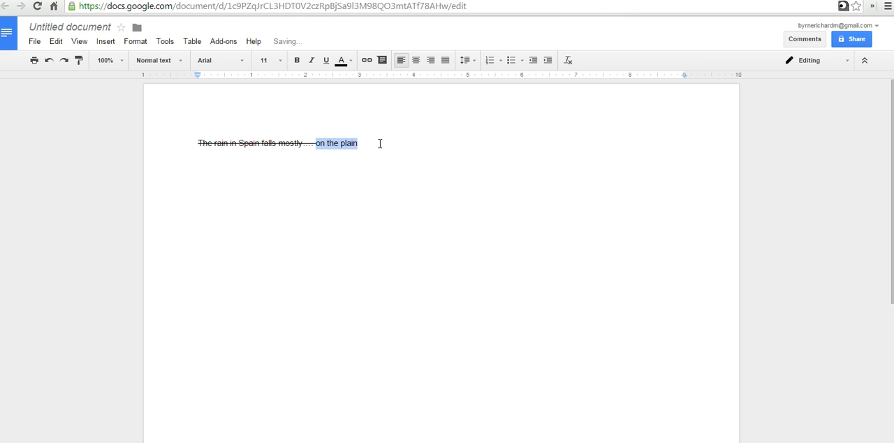